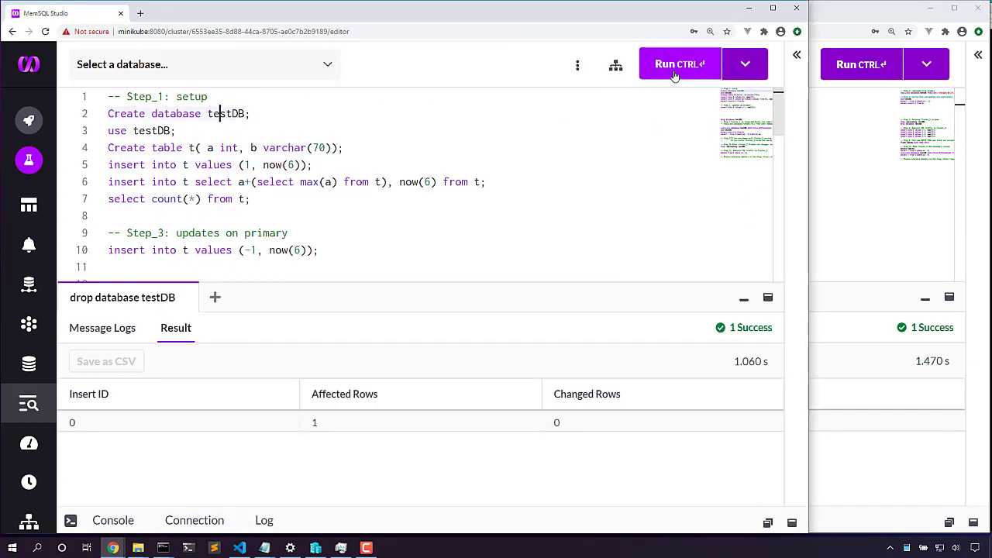
Run CREATE DATABASE testDB and USE testDB on the primary cluster.
{"action": "left_click", "coordinate": [679, 65]}
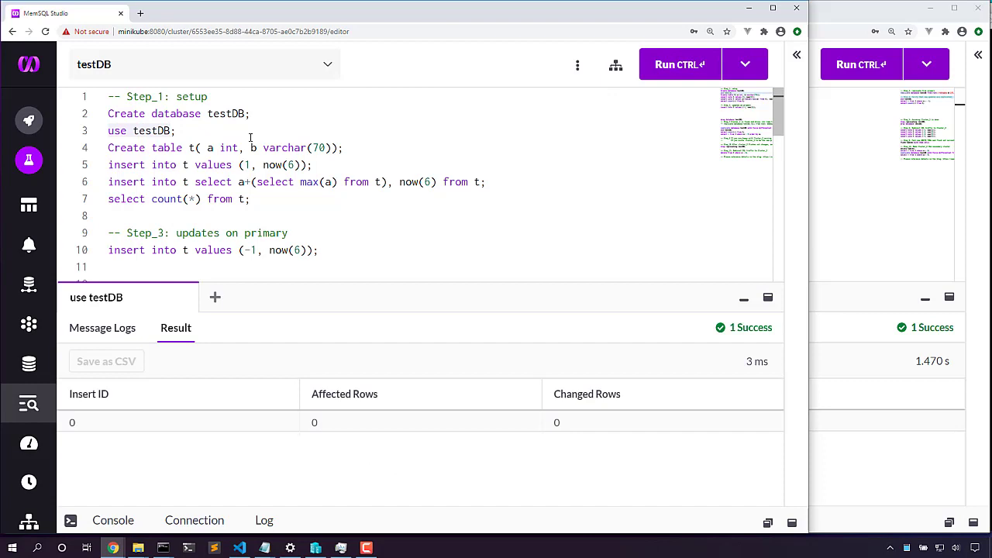
Create table t, double its rows with repeated inserts, and count 128 rows.
{"action": "left_click_drag", "start_coordinate": [175, 131], "coordinate": [486, 181]}
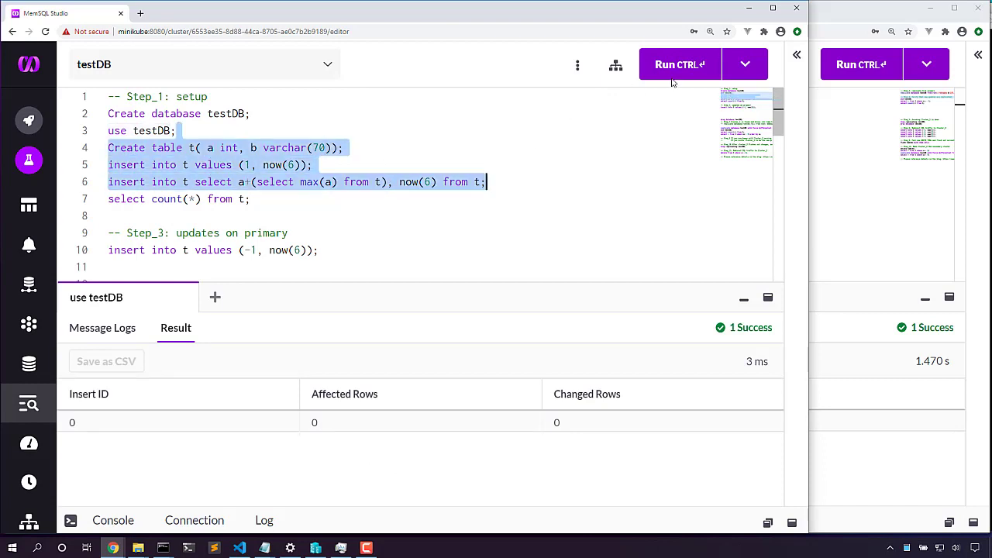
{"action": "left_click", "coordinate": [678, 65]}
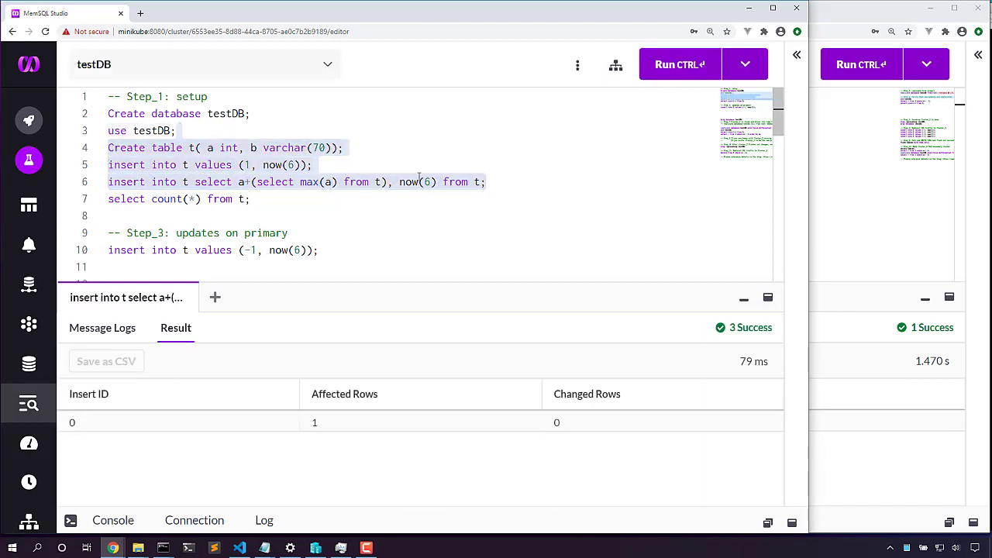
{"action": "left_click", "coordinate": [677, 65]}
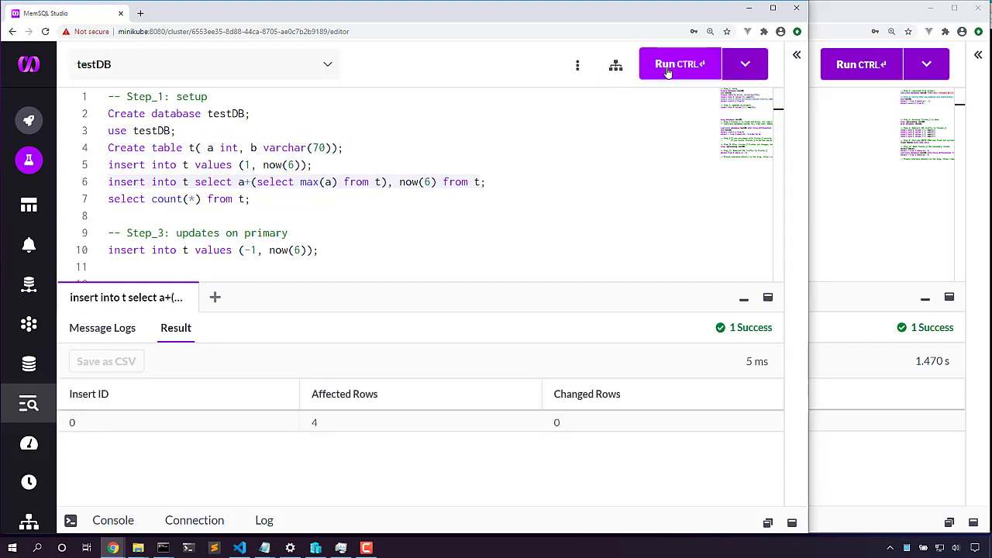
{"action": "left_click", "coordinate": [678, 65]}
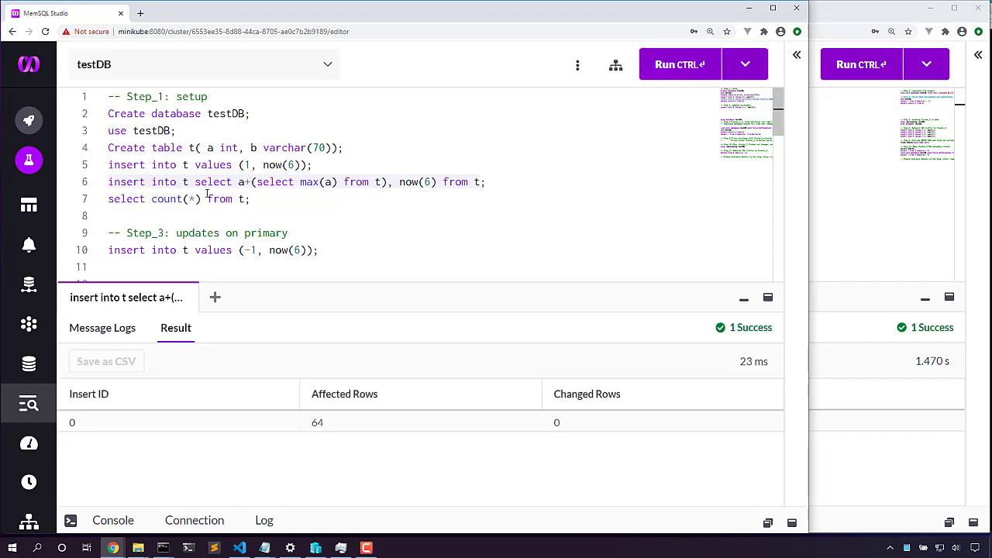
{"action": "left_click", "coordinate": [679, 65]}
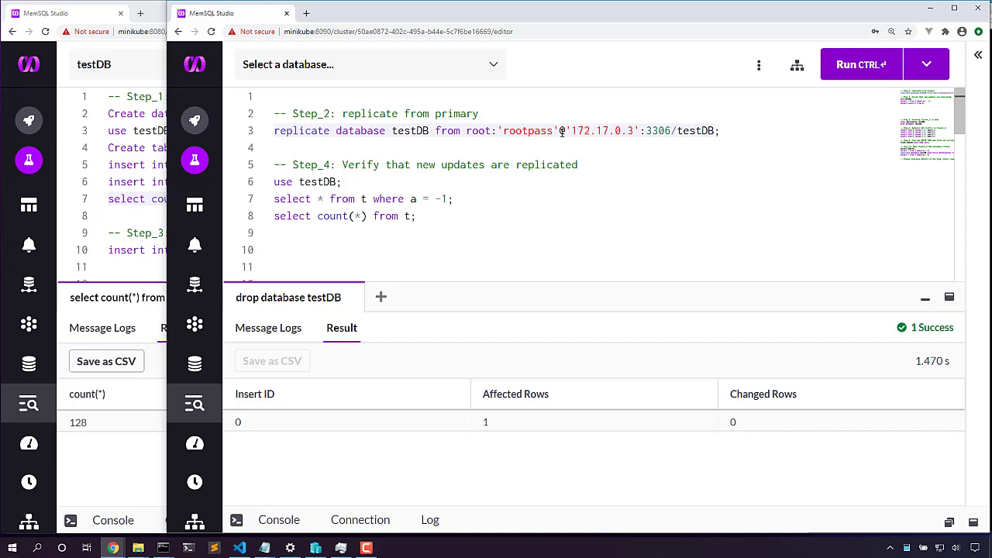
{"action": "left_click", "coordinate": [860, 65]}
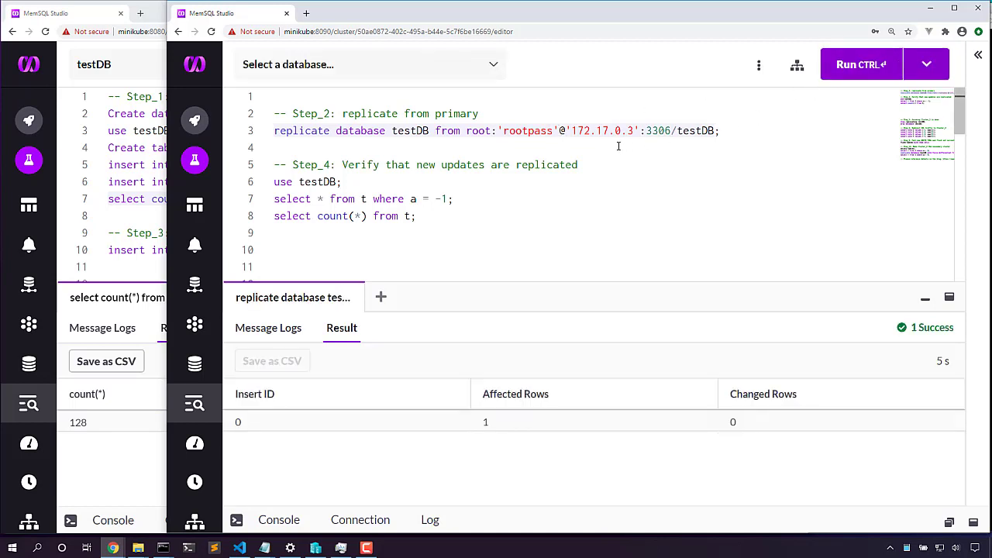
{"action": "mouse_move", "coordinate": [668, 149]}
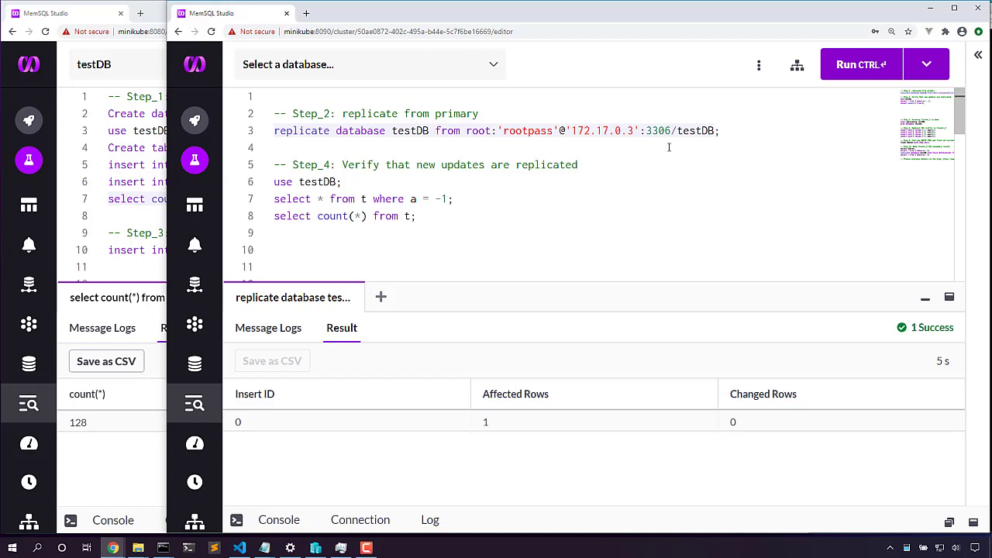
{"action": "mouse_move", "coordinate": [657, 150]}
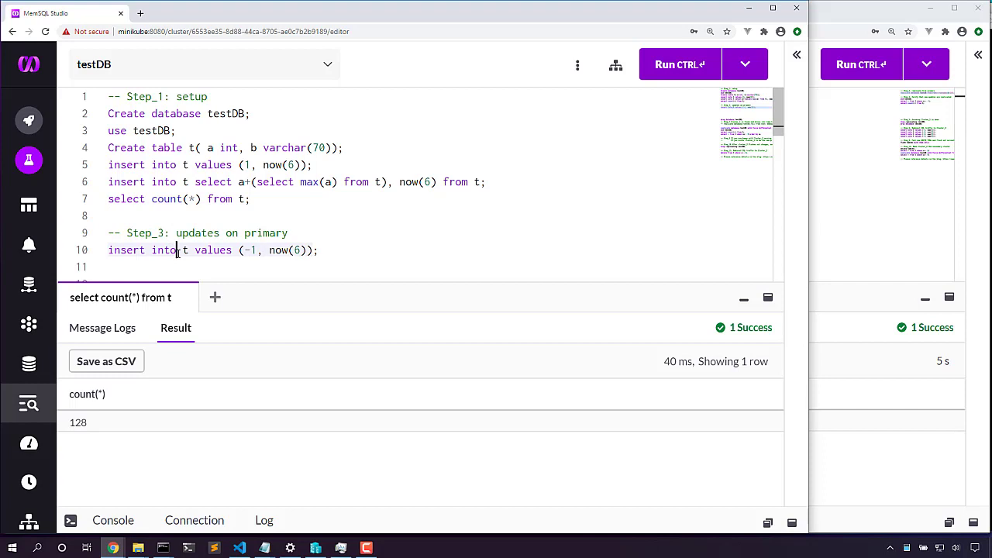
Insert two rows with a = -1 and now(6) into t on the primary.
{"action": "left_click", "coordinate": [676, 65]}
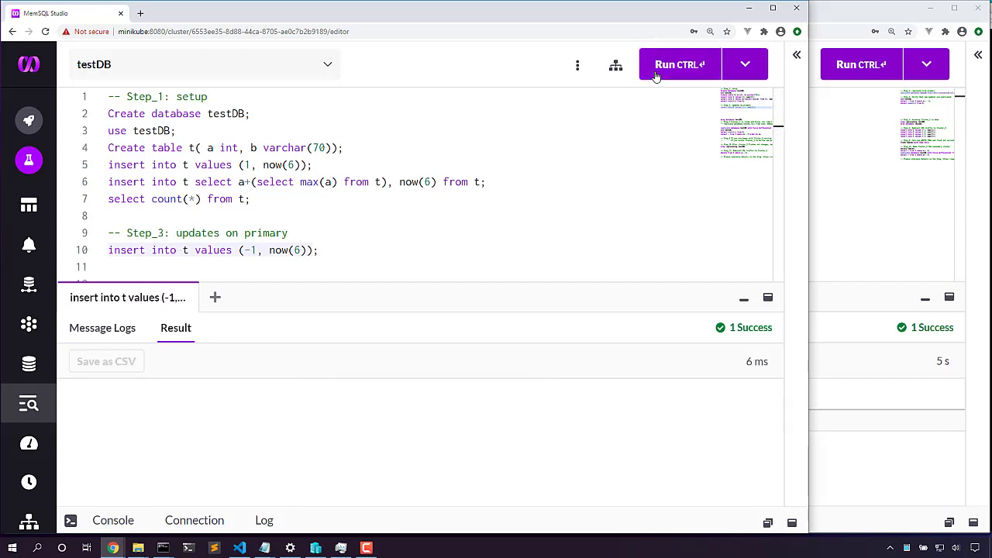
{"action": "left_click", "coordinate": [677, 63]}
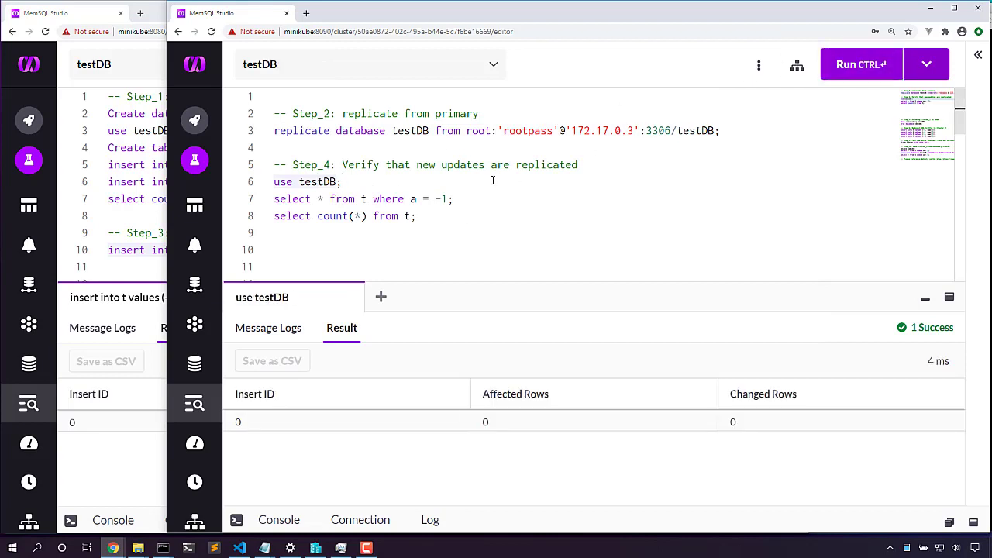
Query t on the secondary for the two a = -1 rows and a count of 130.
{"action": "left_click", "coordinate": [858, 65]}
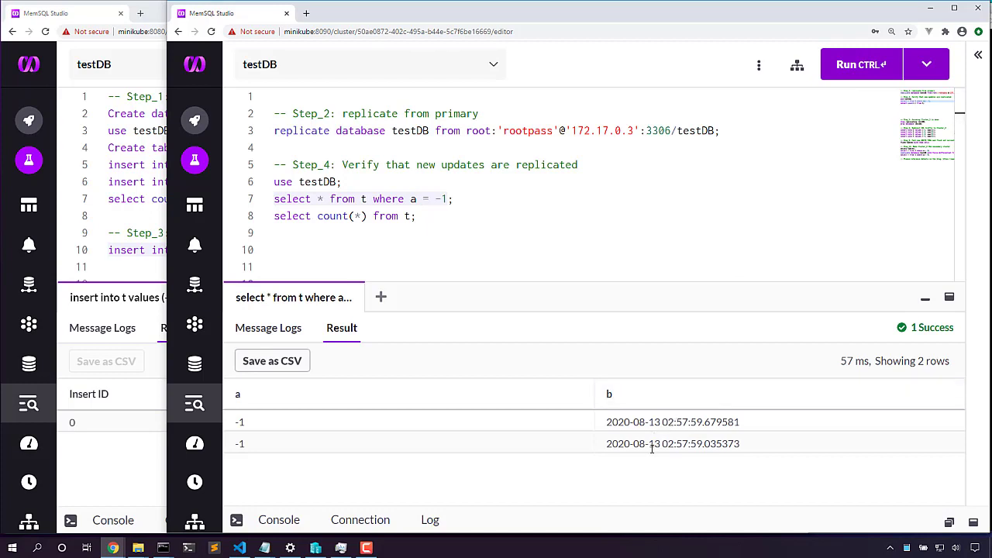
{"action": "mouse_move", "coordinate": [839, 66]}
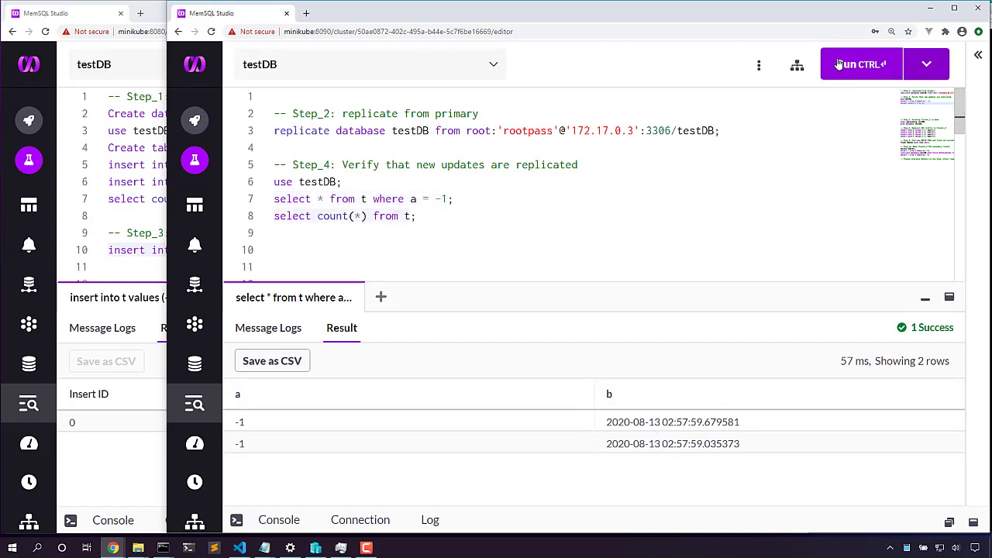
{"action": "left_click", "coordinate": [858, 64]}
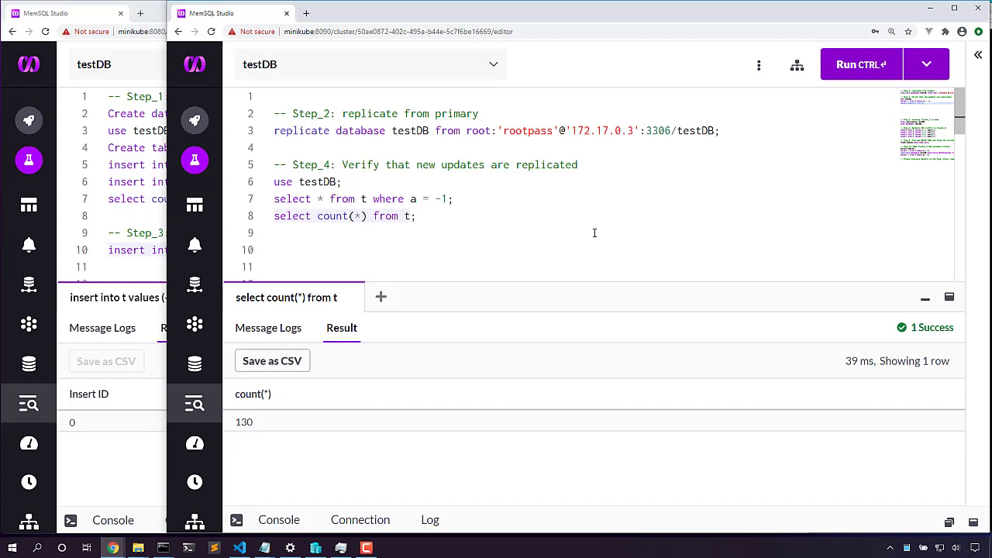